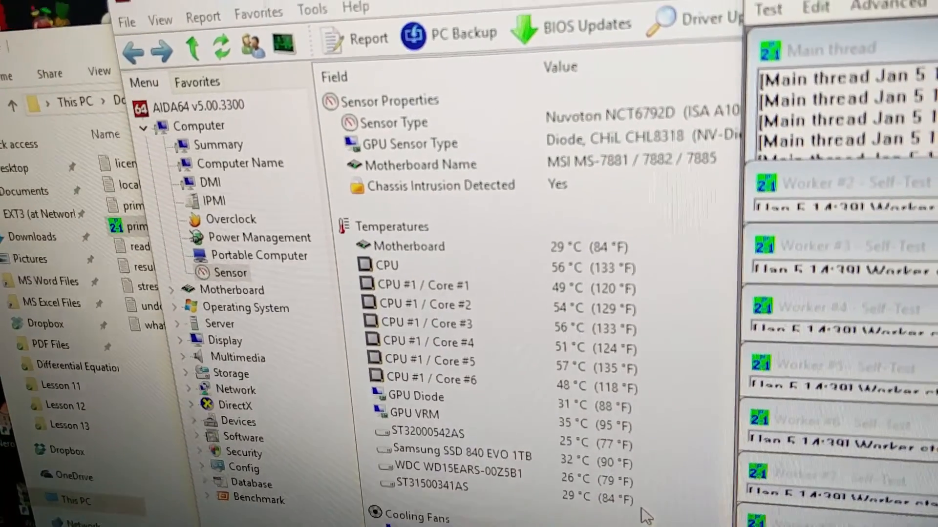
pyautogui.scroll(-3)
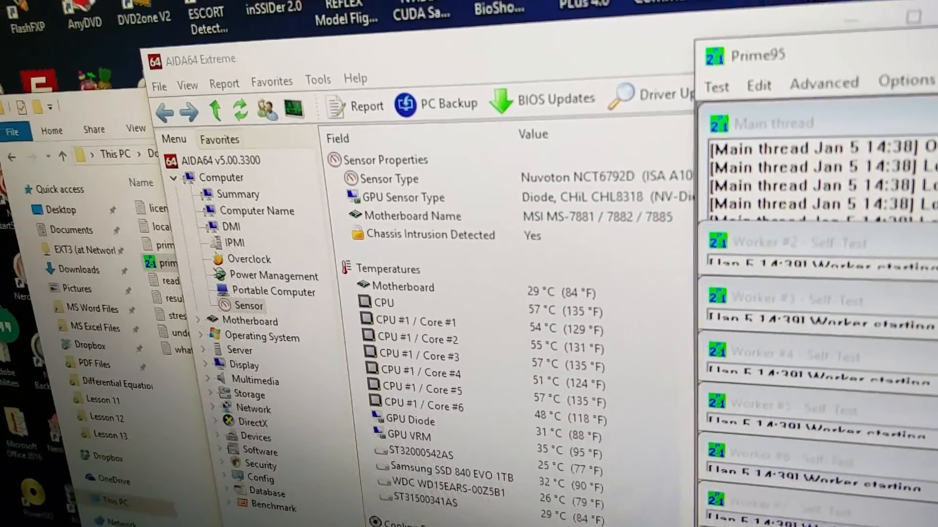
pyautogui.scroll(-3)
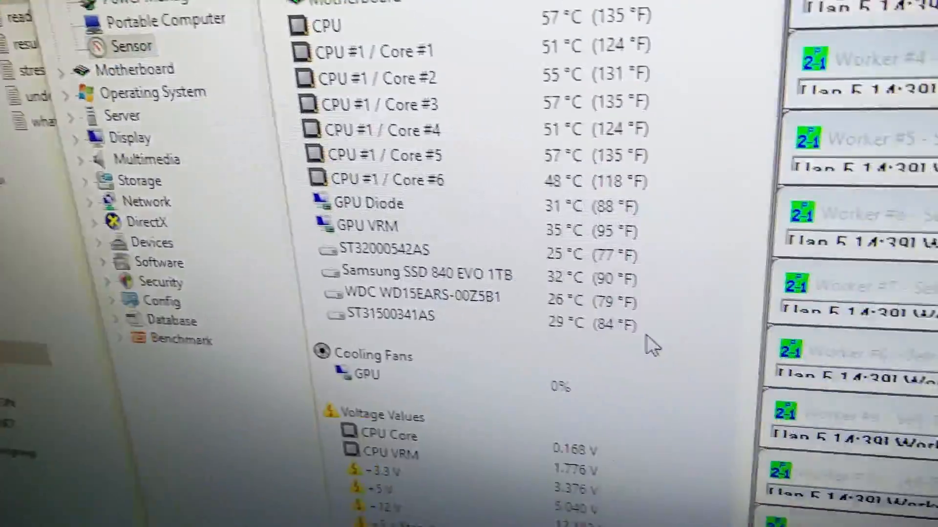
pyautogui.scroll(3)
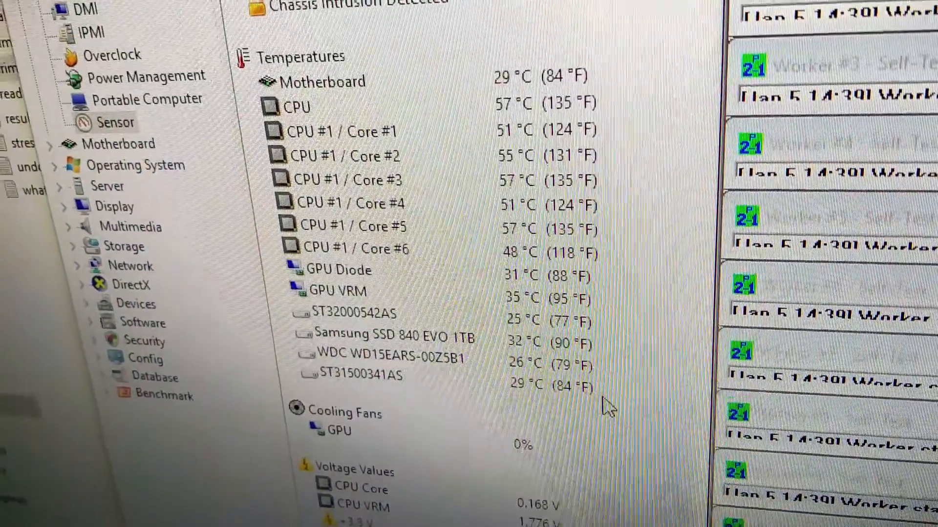